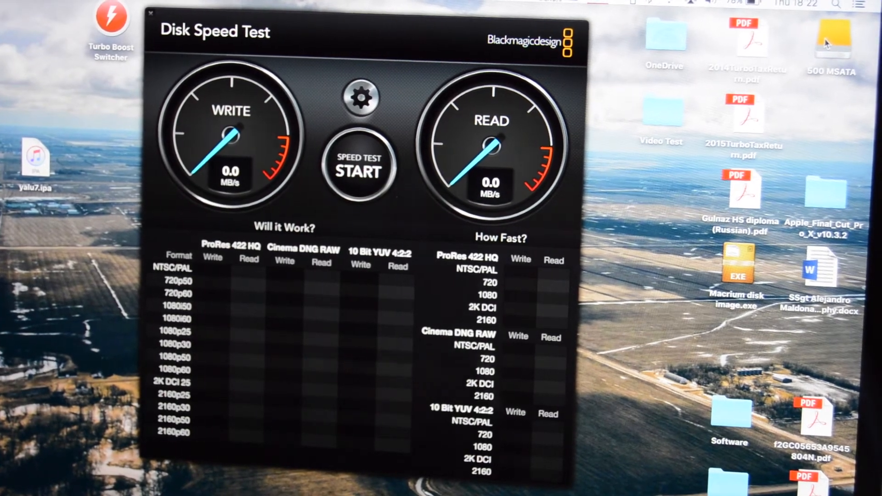
Step: Select the 500 MSATA drive as the speed test target via the settings gear
left_click(361, 98)
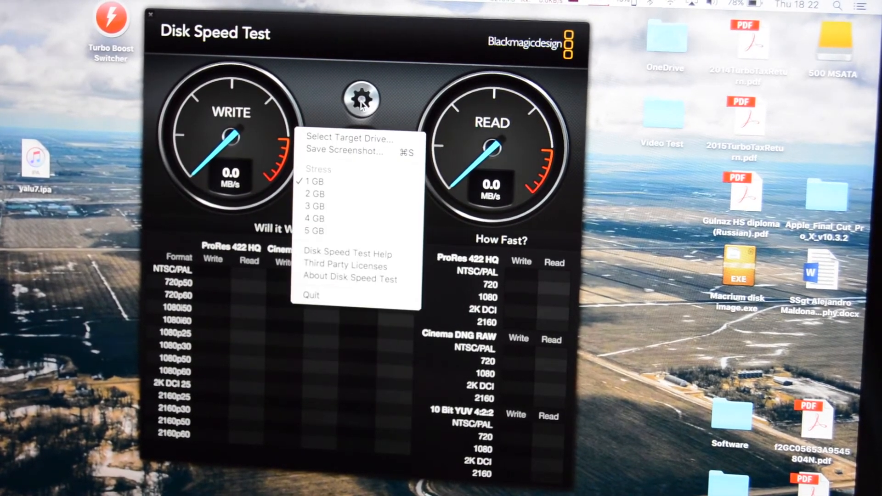
left_click(347, 138)
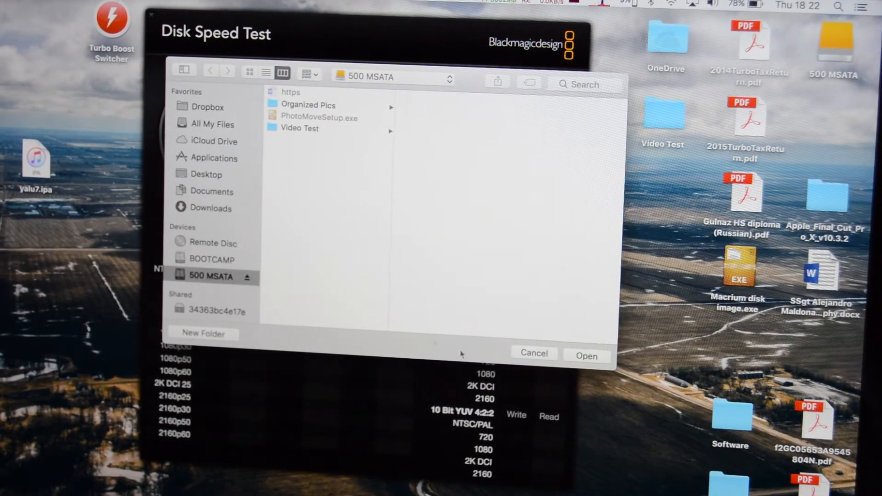
left_click(586, 354)
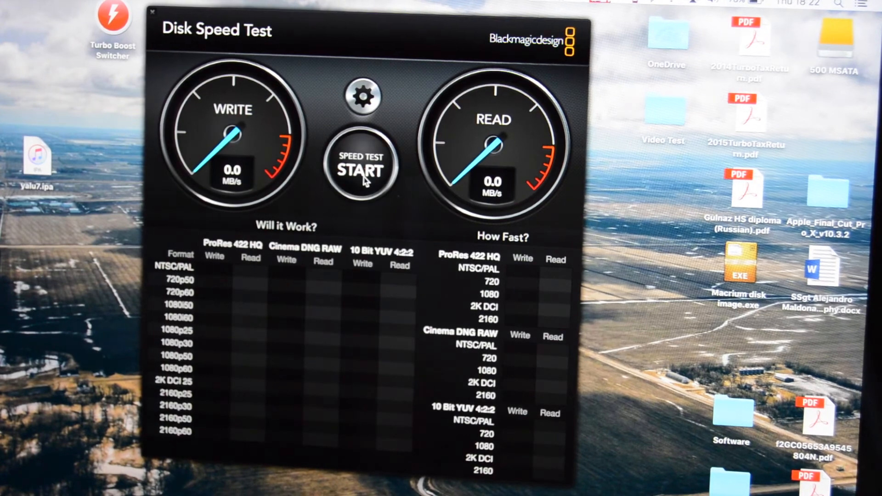
Step: Run the write and read speed test on the 500 MSATA drive, reaching about 380 MB/s
left_click(360, 166)
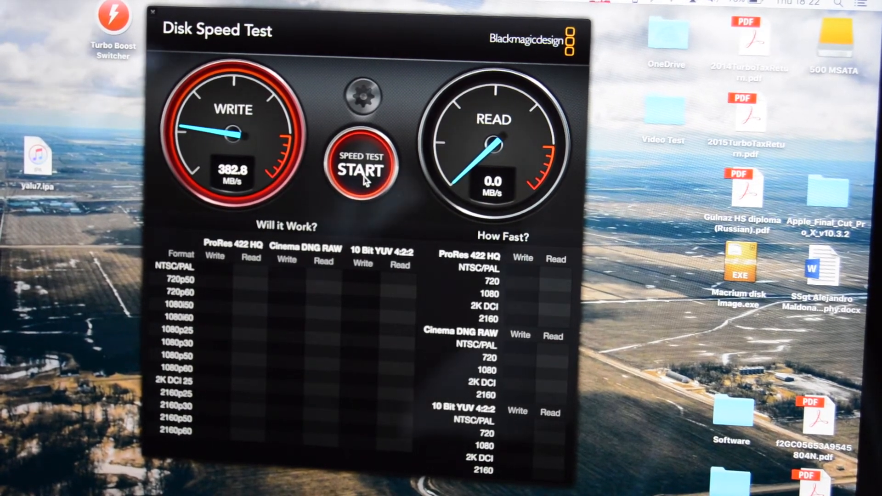
left_click(362, 167)
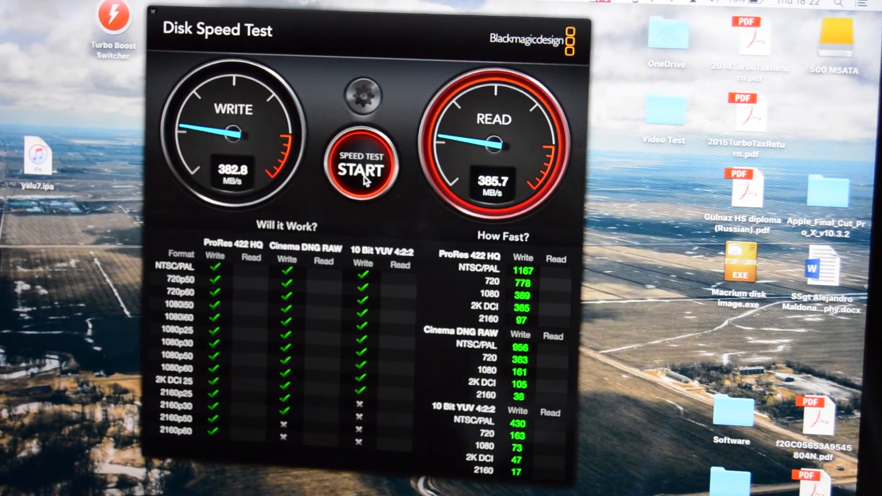
left_click(362, 167)
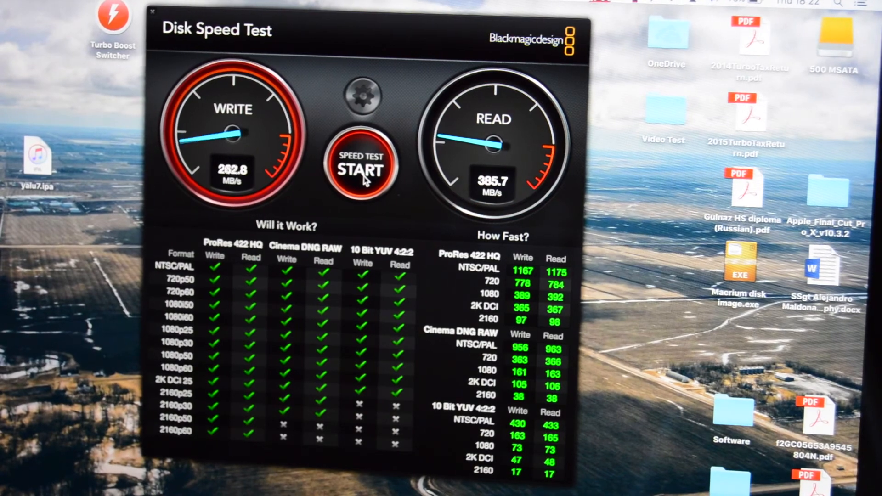